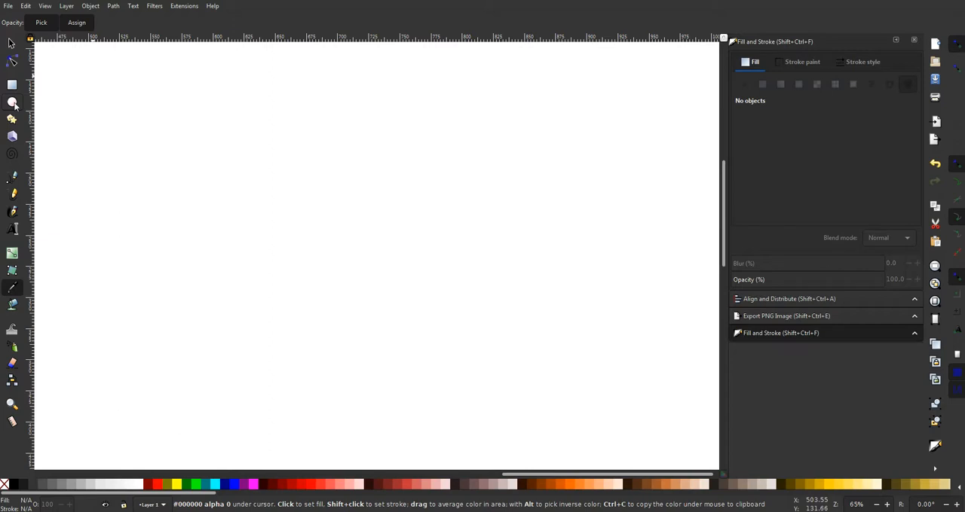
Step: Draw a black-filled circle in the upper-left area with the Ellipse tool
{"action": "left_click", "coordinate": [12, 102]}
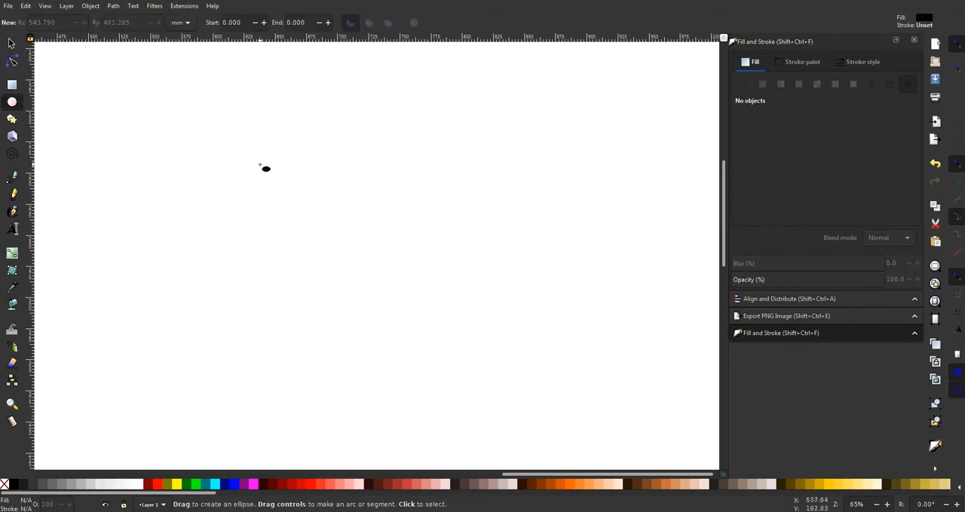
{"action": "mouse_move", "coordinate": [262, 165]}
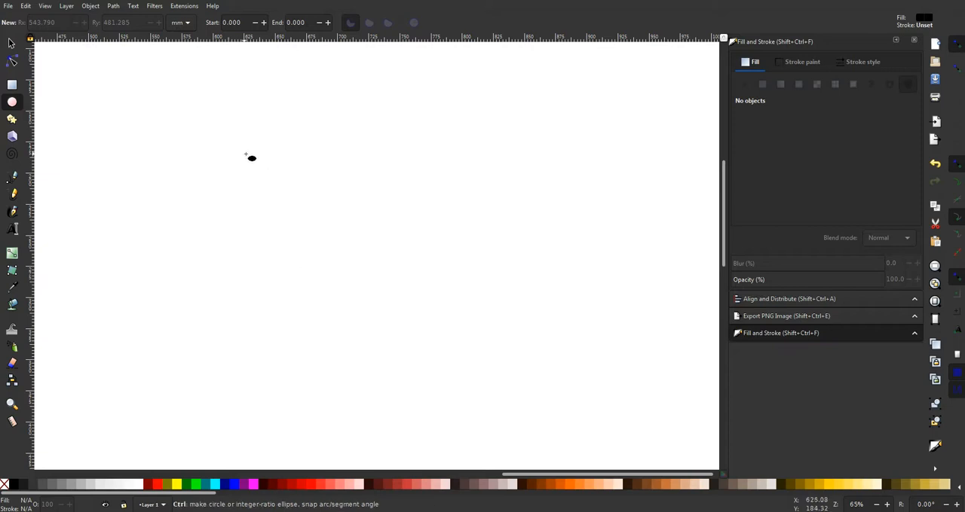
{"action": "left_click_drag", "start_coordinate": [249, 153], "coordinate": [337, 243]}
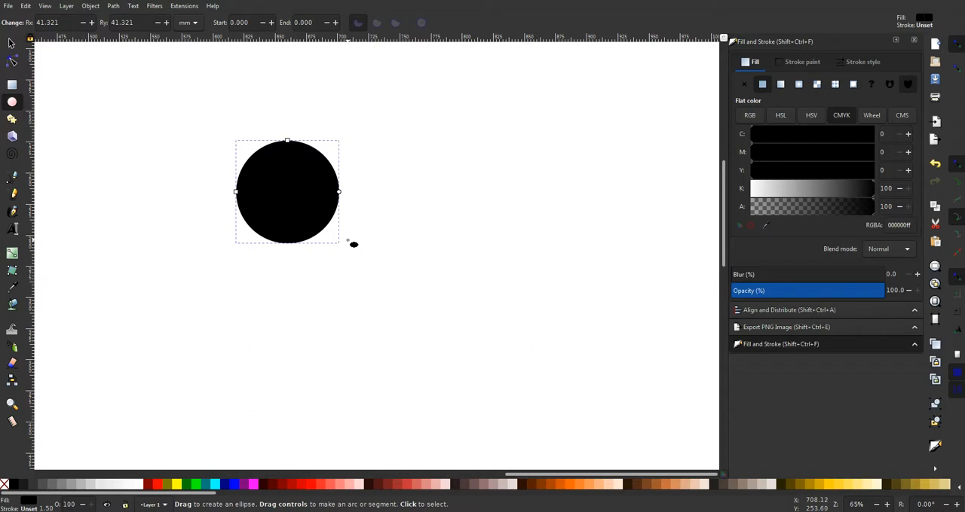
{"action": "mouse_move", "coordinate": [341, 241]}
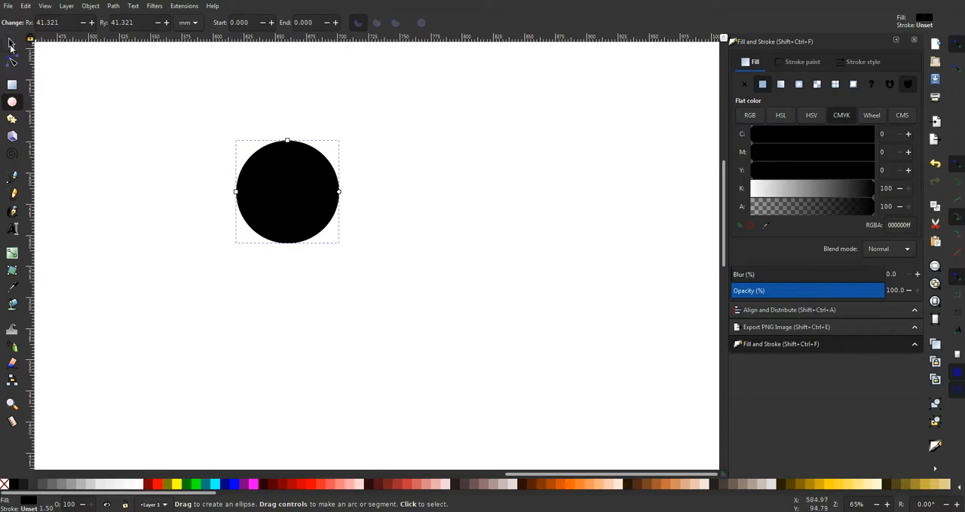
Step: Select the black circle and give it a red fill from the palette swatch
{"action": "left_click", "coordinate": [12, 43]}
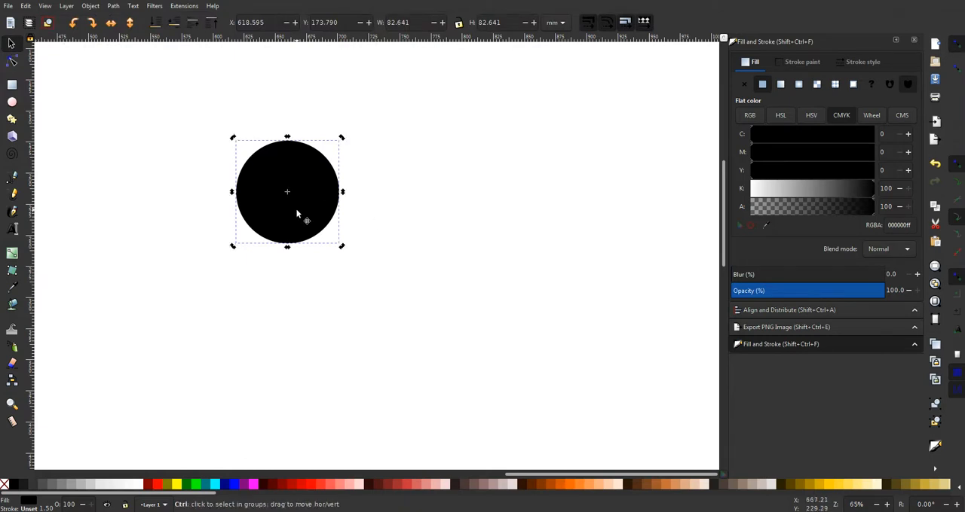
{"action": "left_click", "coordinate": [287, 191]}
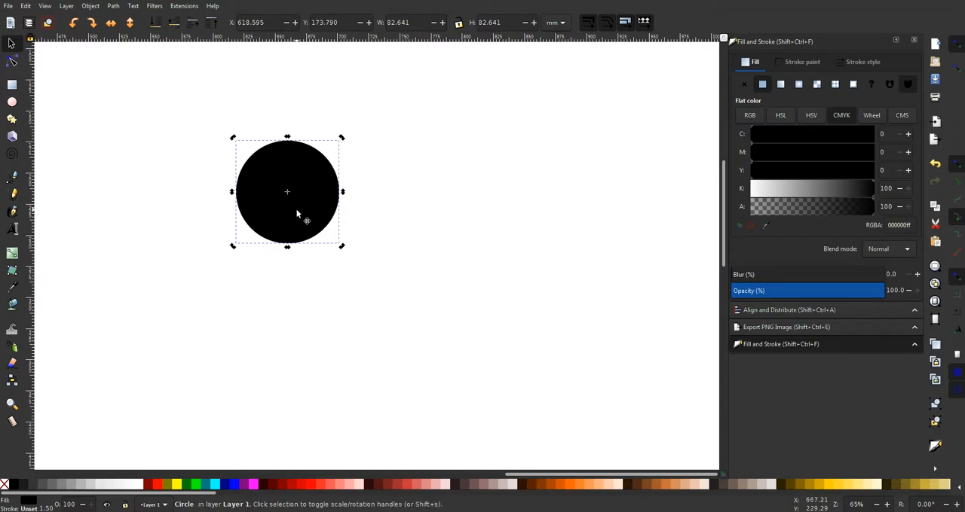
{"action": "mouse_move", "coordinate": [325, 217]}
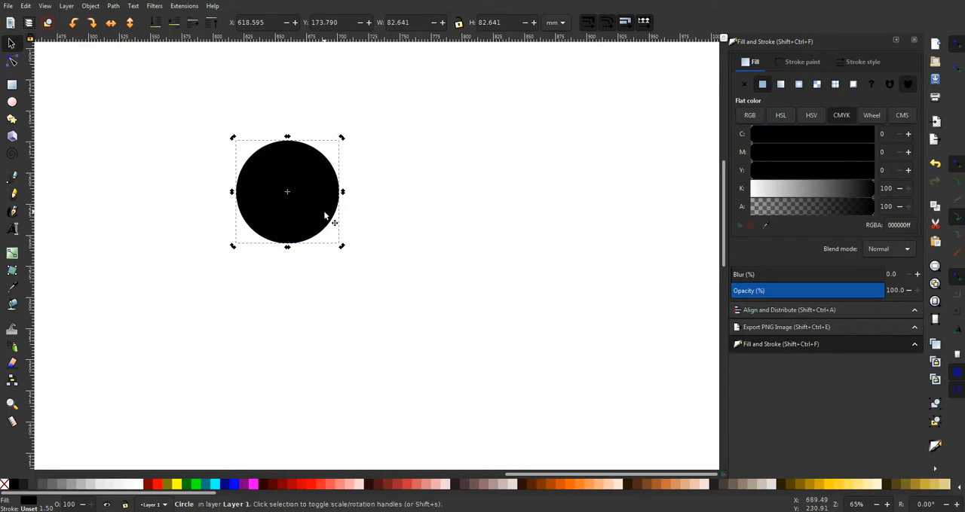
{"action": "mouse_move", "coordinate": [214, 466]}
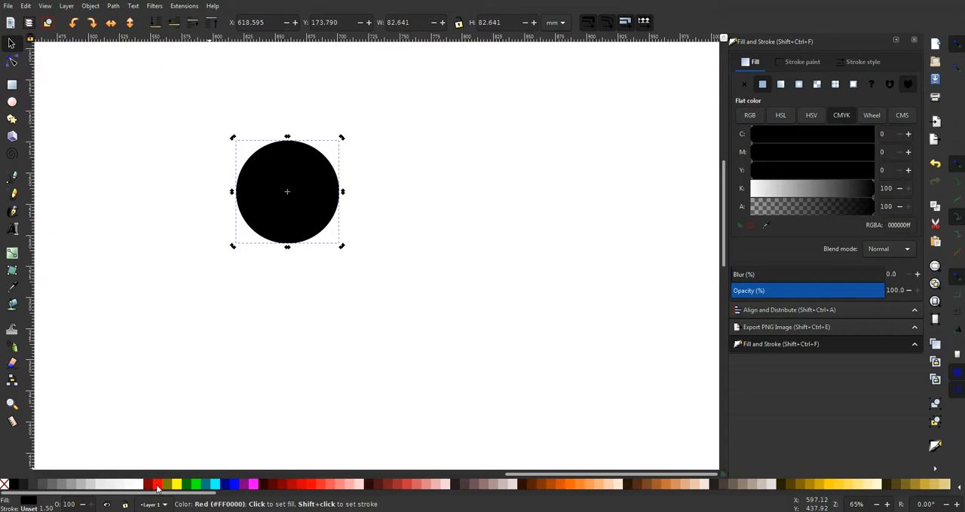
{"action": "left_click", "coordinate": [157, 484]}
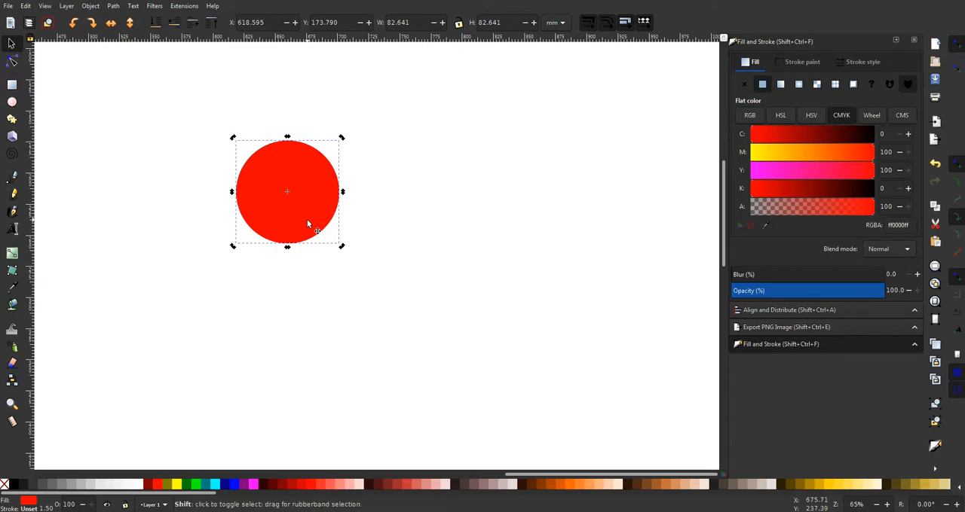
{"action": "mouse_move", "coordinate": [302, 223]}
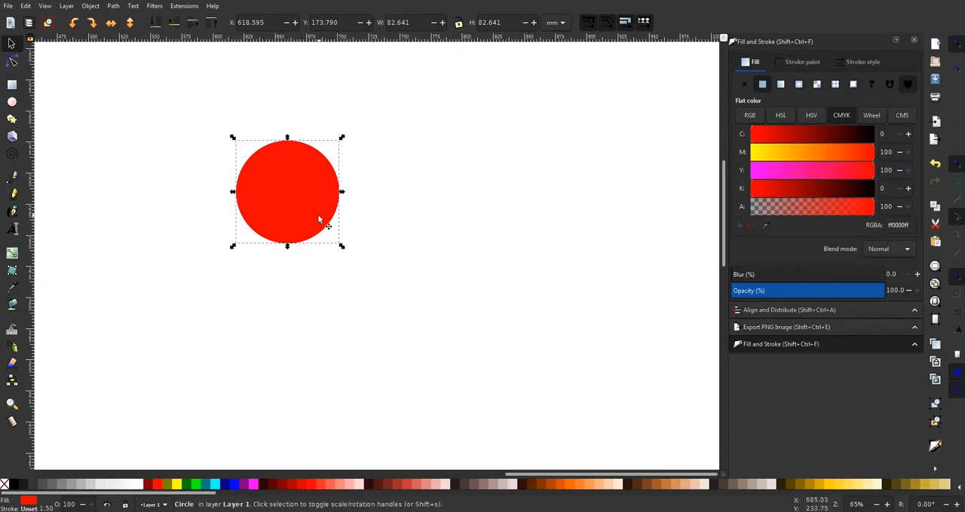
Step: Place a duplicate circle shifted right so it overlaps the first circle's right side
{"action": "left_click_drag", "start_coordinate": [287, 193], "coordinate": [337, 193]}
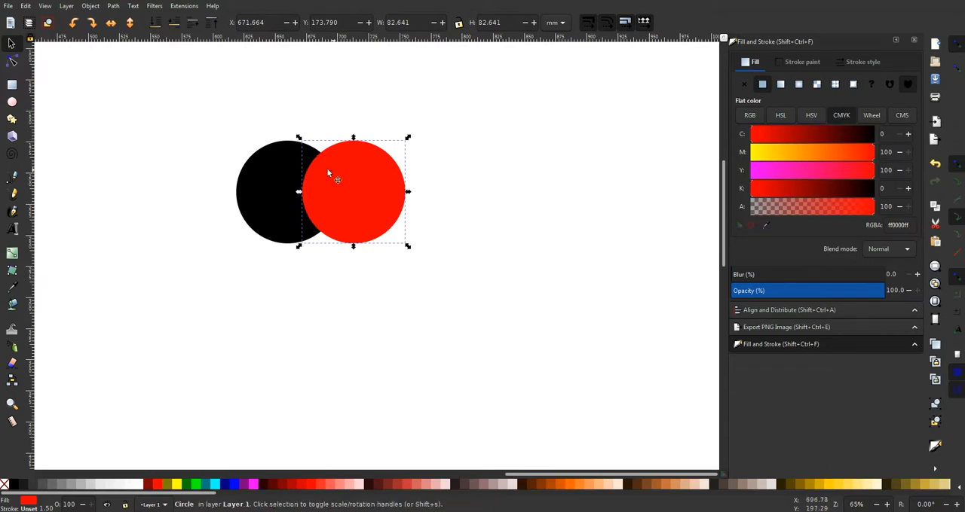
{"action": "mouse_move", "coordinate": [335, 169]}
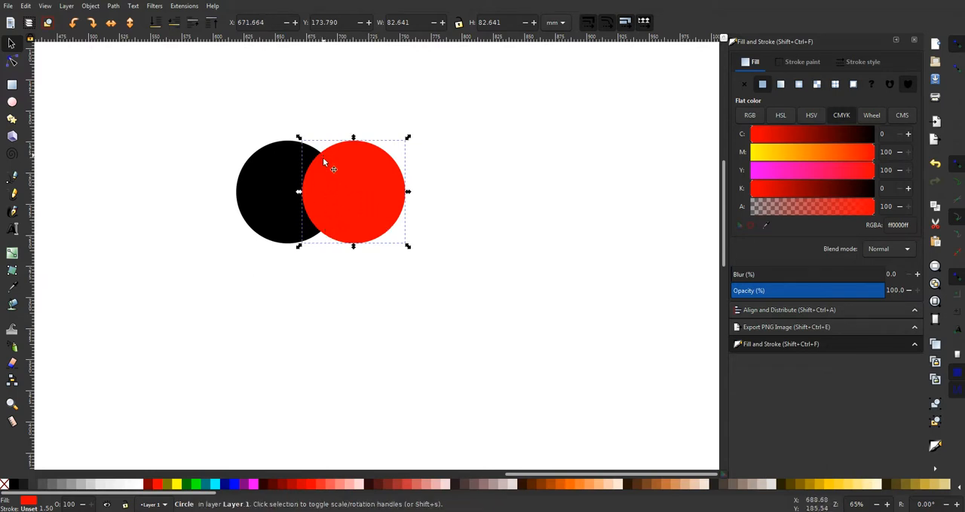
{"action": "mouse_move", "coordinate": [330, 163]}
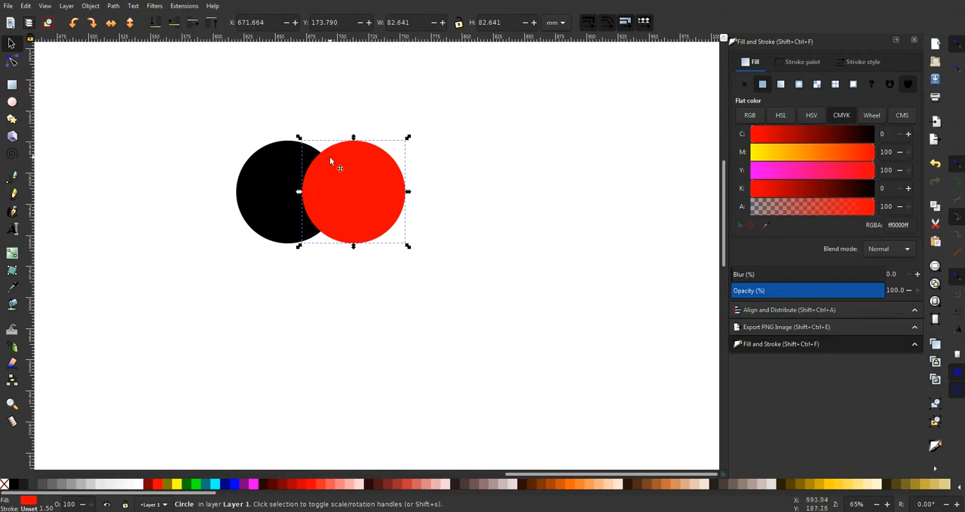
{"action": "mouse_move", "coordinate": [280, 150]}
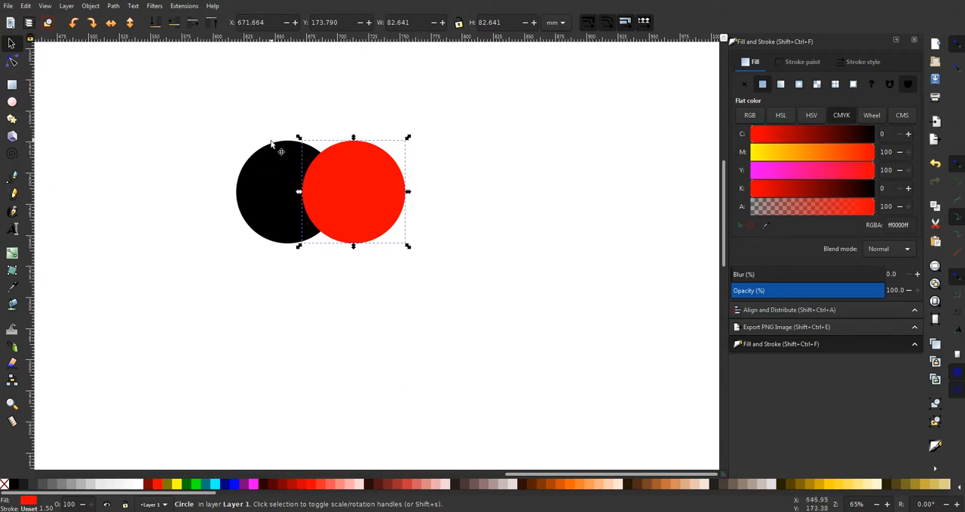
{"action": "mouse_move", "coordinate": [301, 159]}
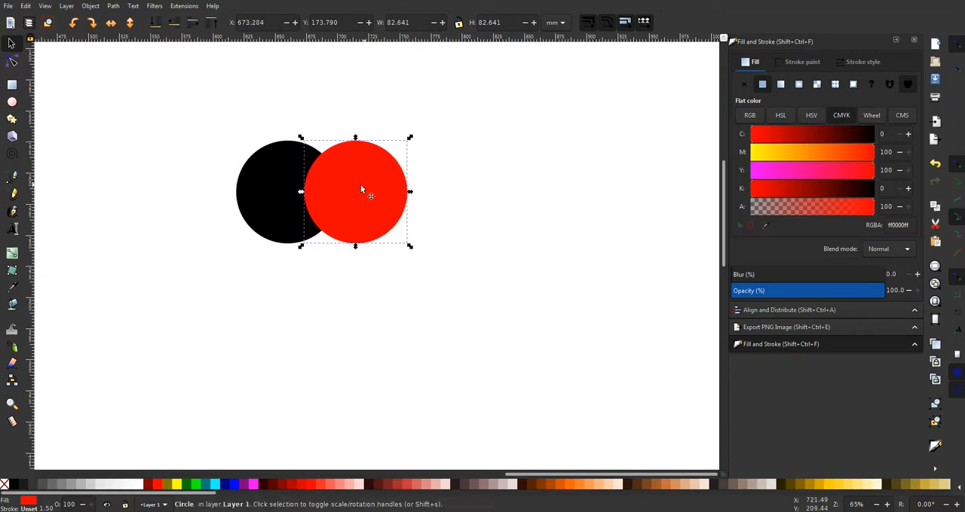
{"action": "mouse_move", "coordinate": [314, 154]}
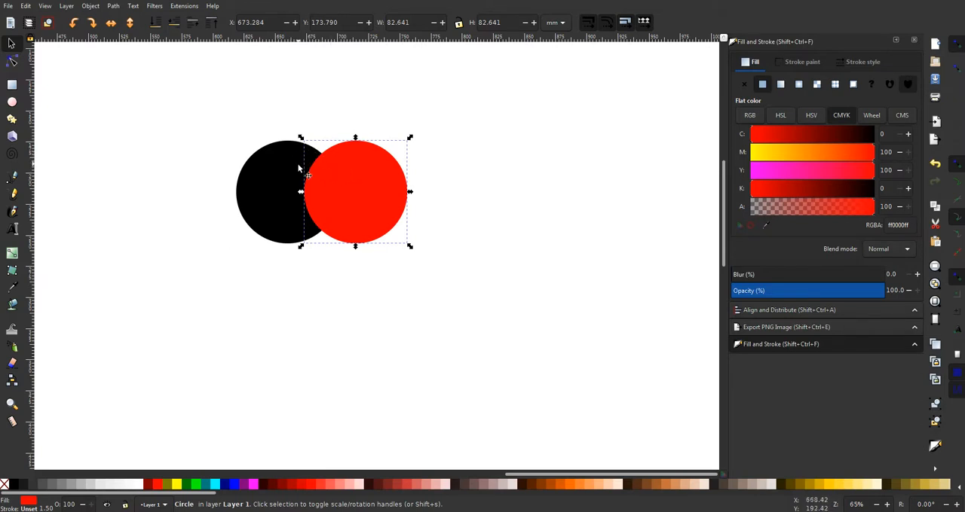
{"action": "mouse_move", "coordinate": [287, 181]}
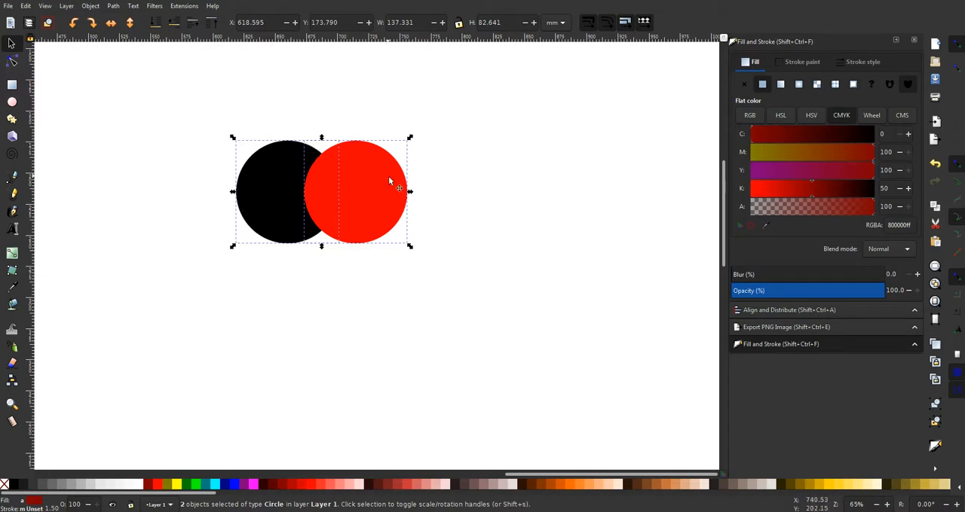
{"action": "mouse_move", "coordinate": [287, 202]}
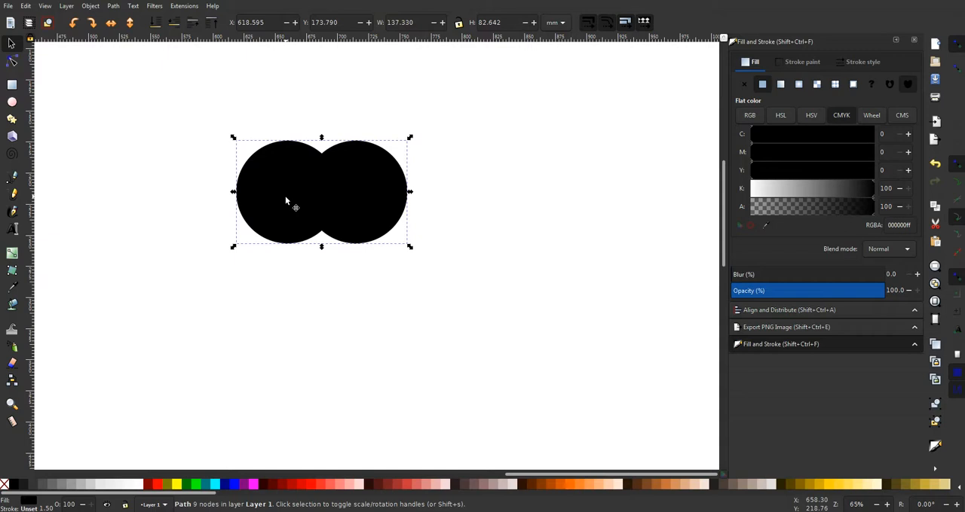
{"action": "mouse_move", "coordinate": [294, 206]}
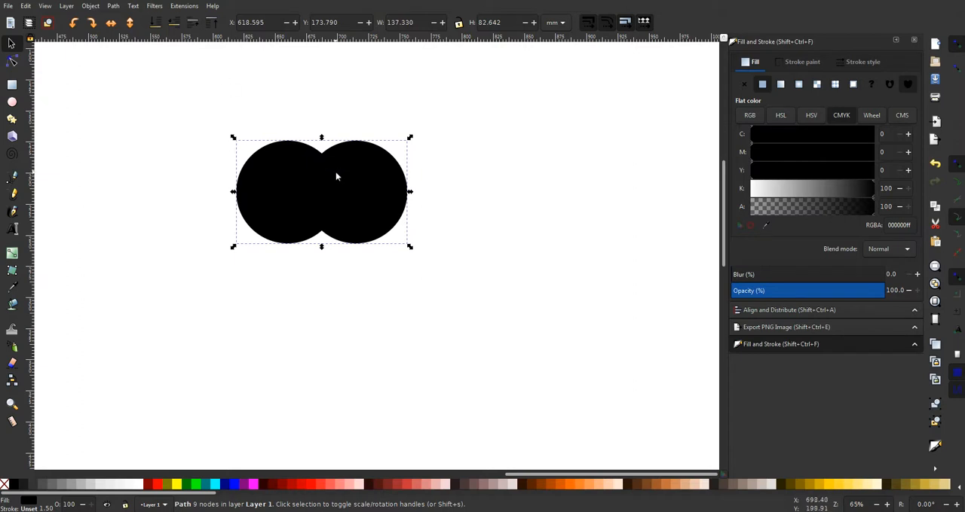
{"action": "mouse_move", "coordinate": [326, 202]}
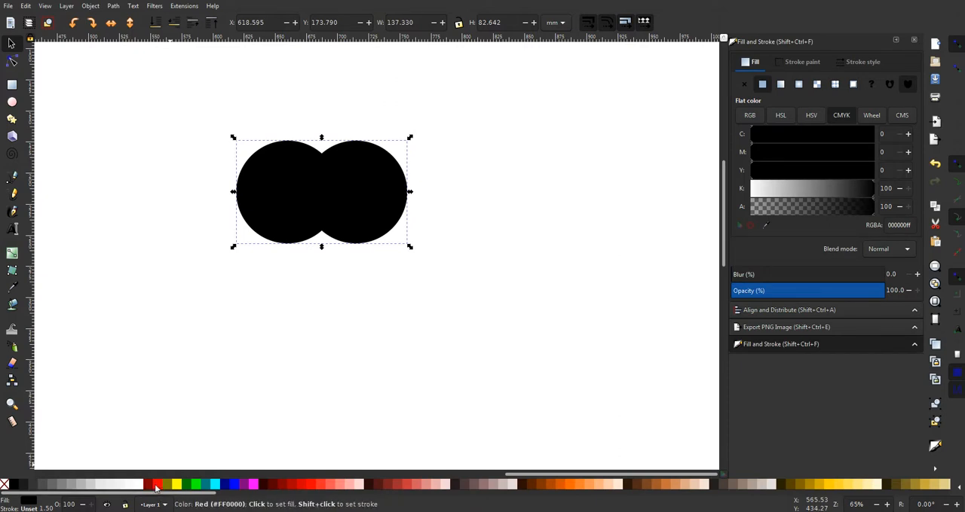
{"action": "left_click", "coordinate": [157, 484]}
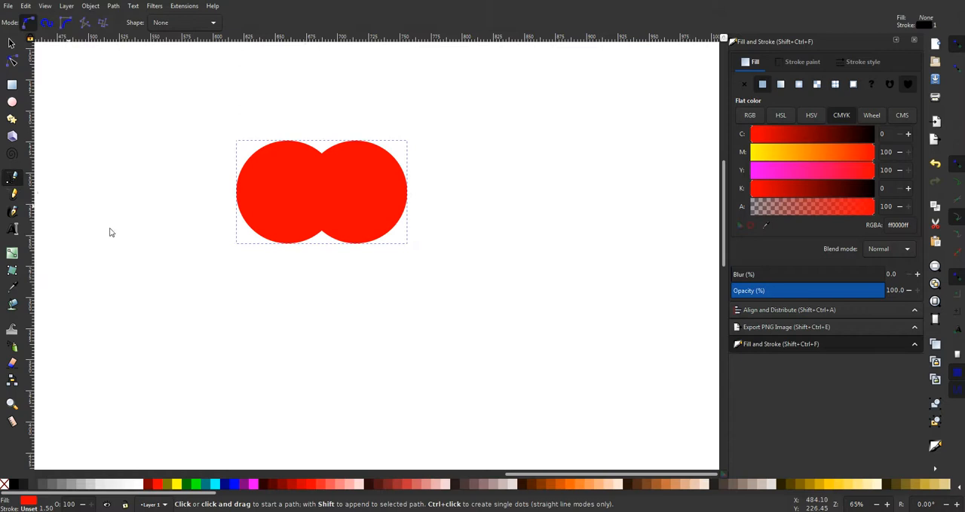
{"action": "mouse_move", "coordinate": [256, 229]}
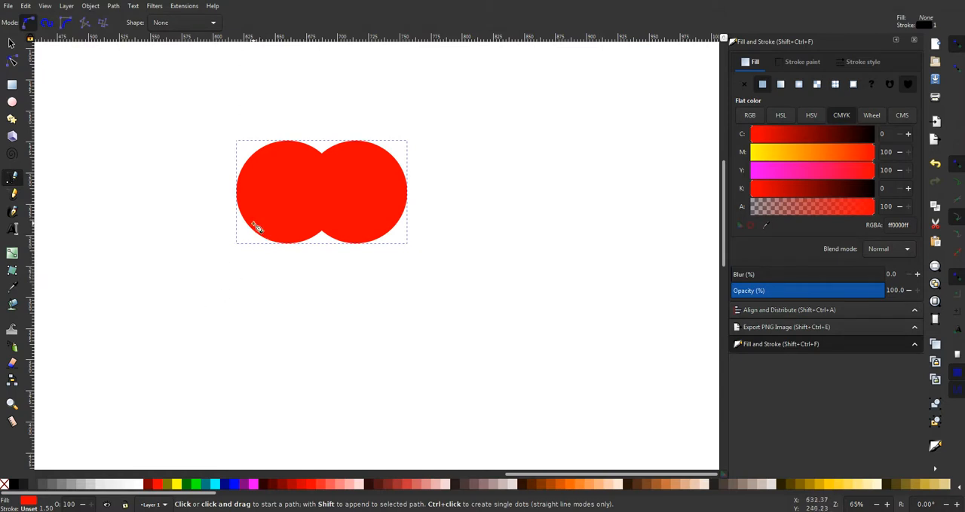
{"action": "mouse_move", "coordinate": [390, 199]}
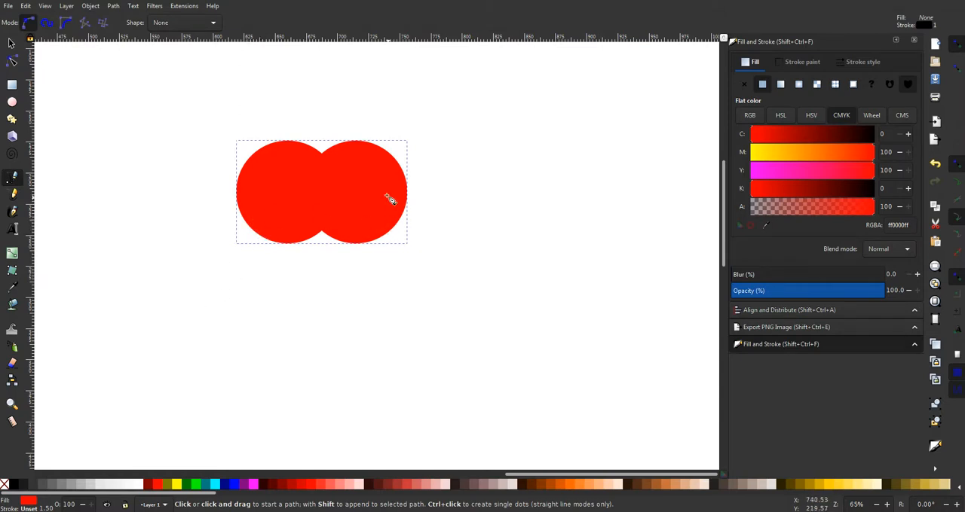
{"action": "mouse_move", "coordinate": [256, 232]}
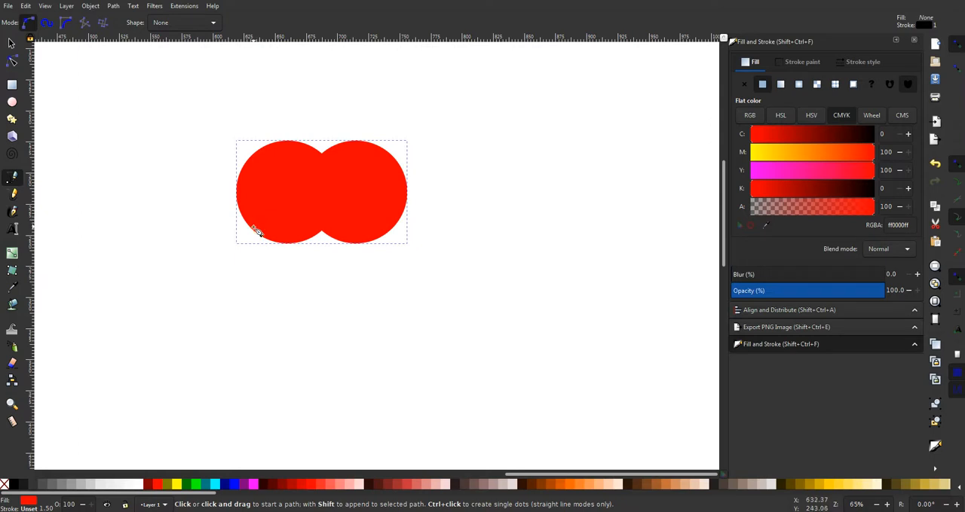
{"action": "mouse_move", "coordinate": [254, 232]}
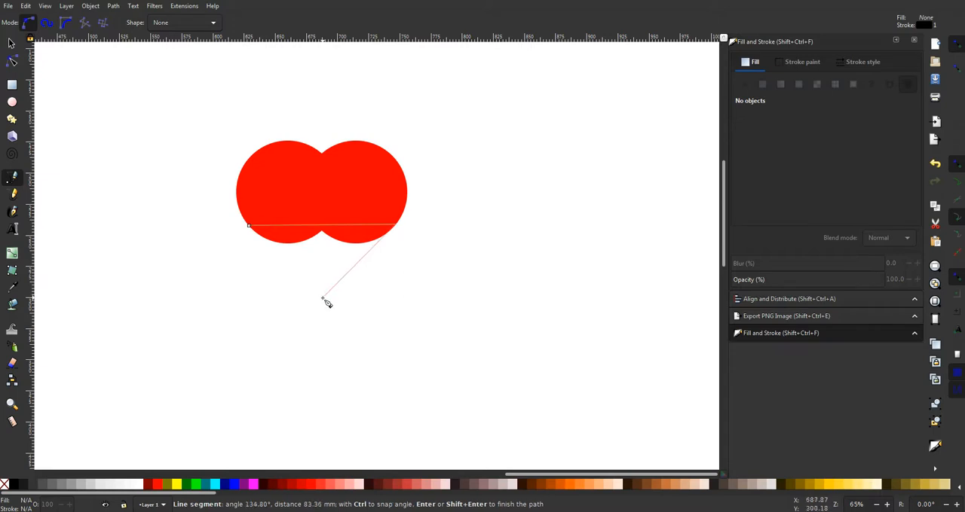
{"action": "mouse_move", "coordinate": [325, 301]}
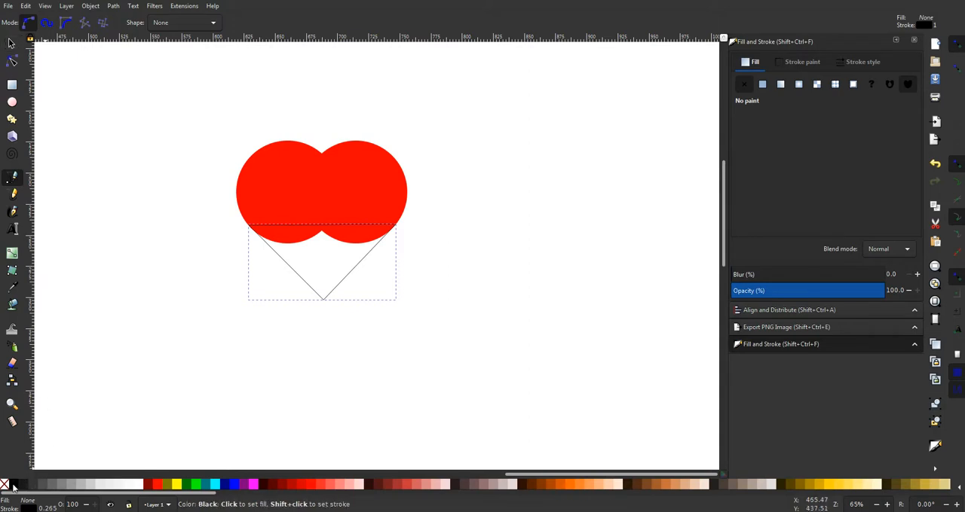
Step: Give the outlined triangle beneath the red circles a solid black fill
{"action": "left_click", "coordinate": [762, 84]}
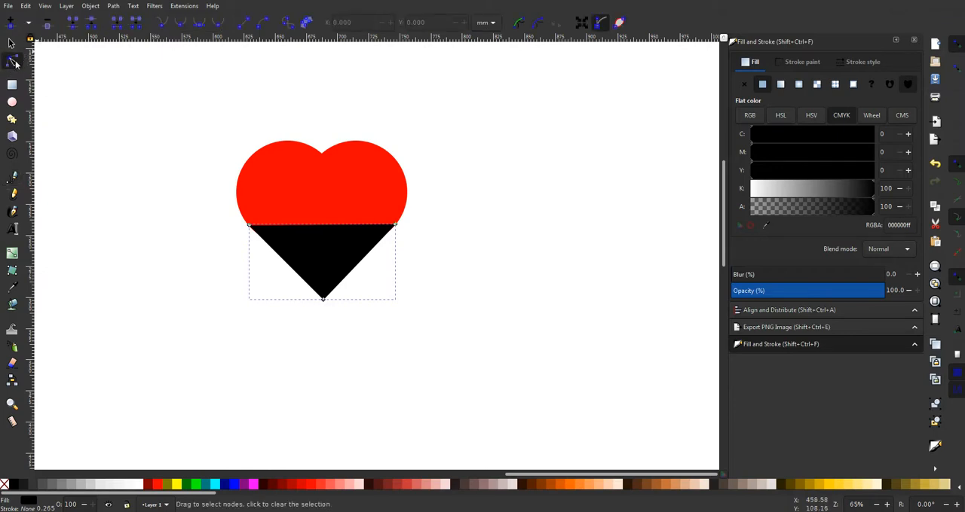
{"action": "mouse_move", "coordinate": [167, 203]}
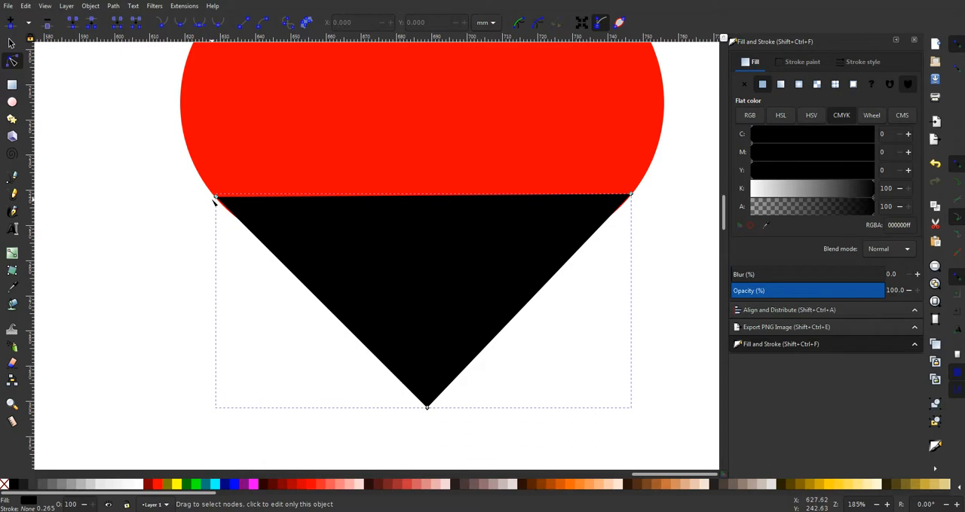
{"action": "mouse_move", "coordinate": [78, 96]}
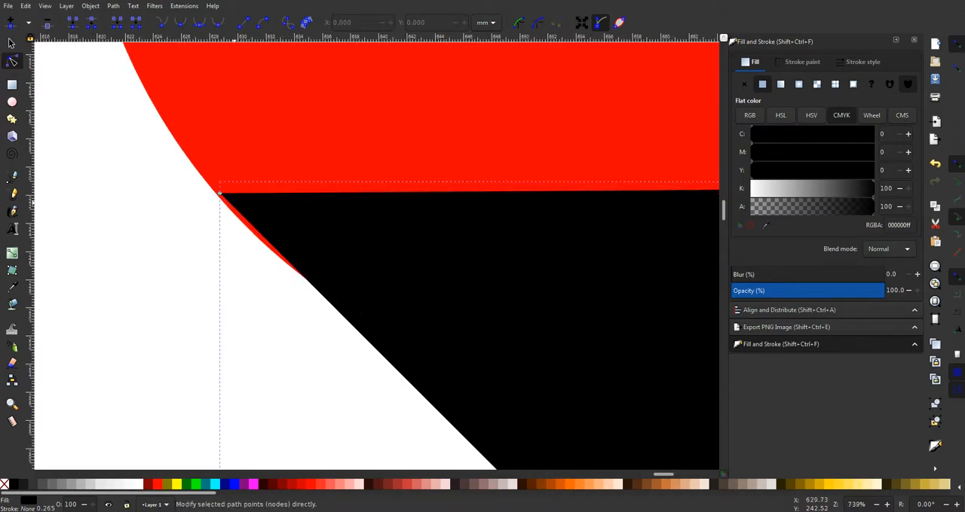
{"action": "mouse_move", "coordinate": [219, 196]}
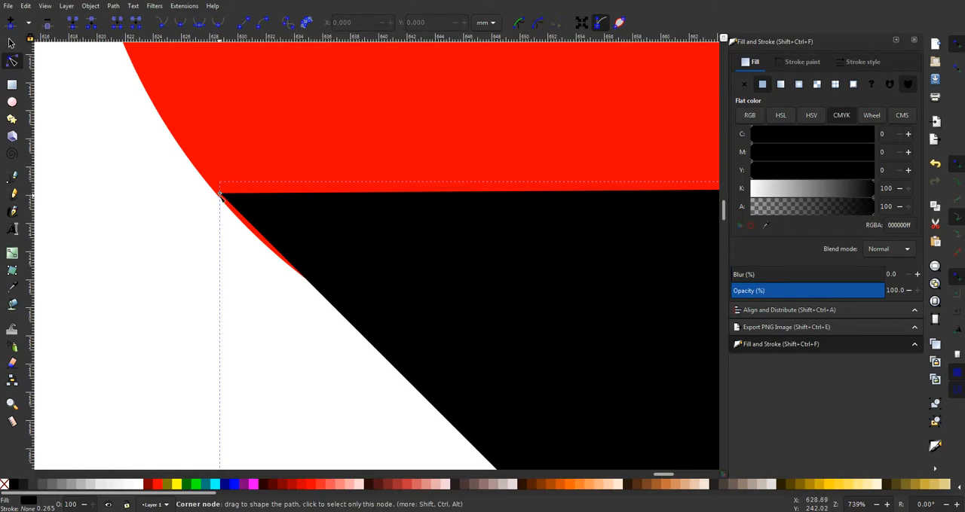
{"action": "mouse_move", "coordinate": [283, 247]}
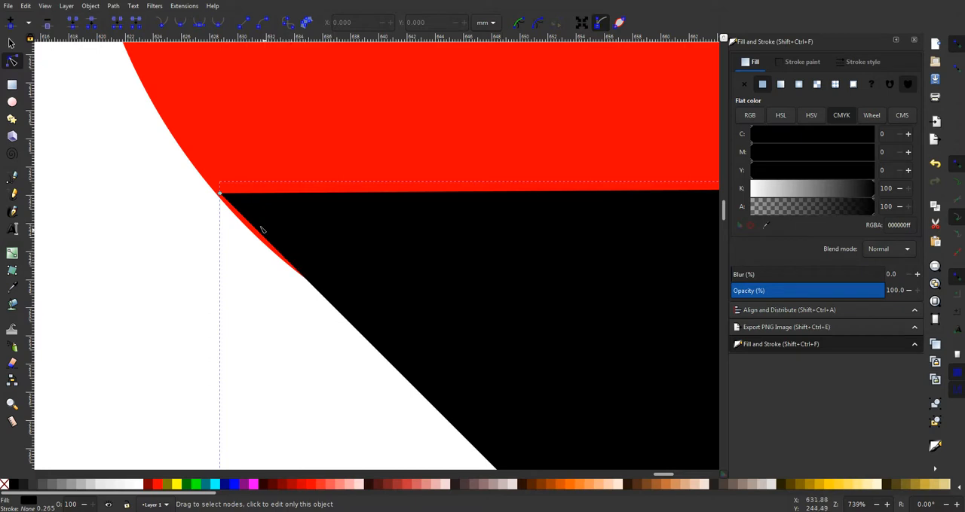
{"action": "mouse_move", "coordinate": [167, 190]}
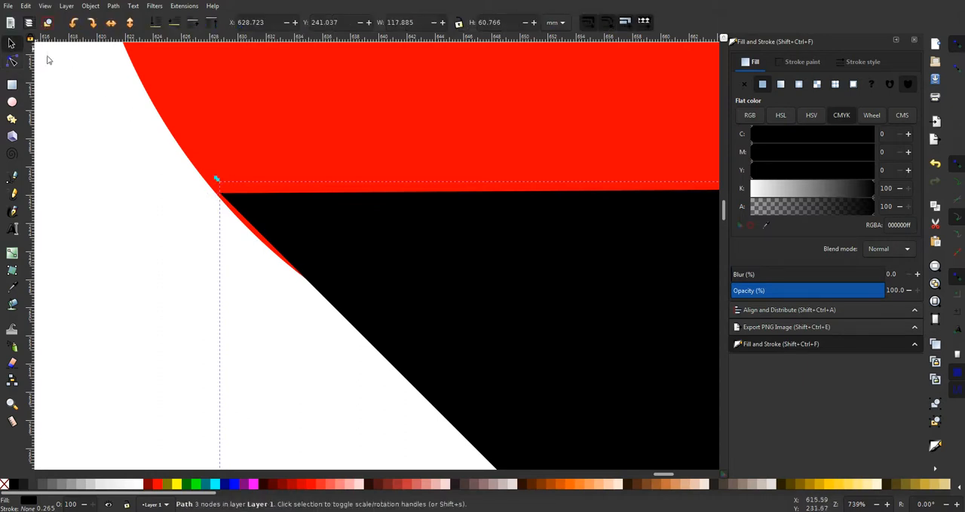
{"action": "mouse_move", "coordinate": [365, 261]}
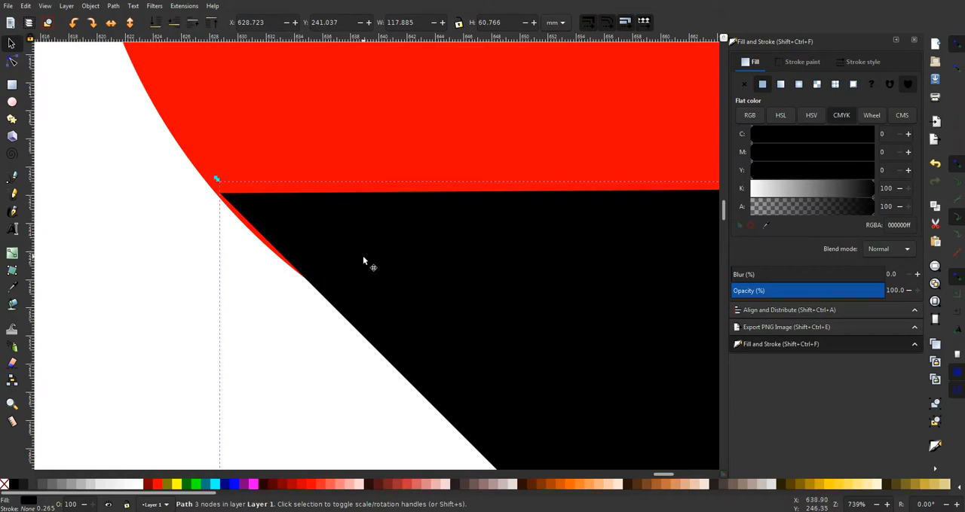
{"action": "mouse_move", "coordinate": [353, 269]}
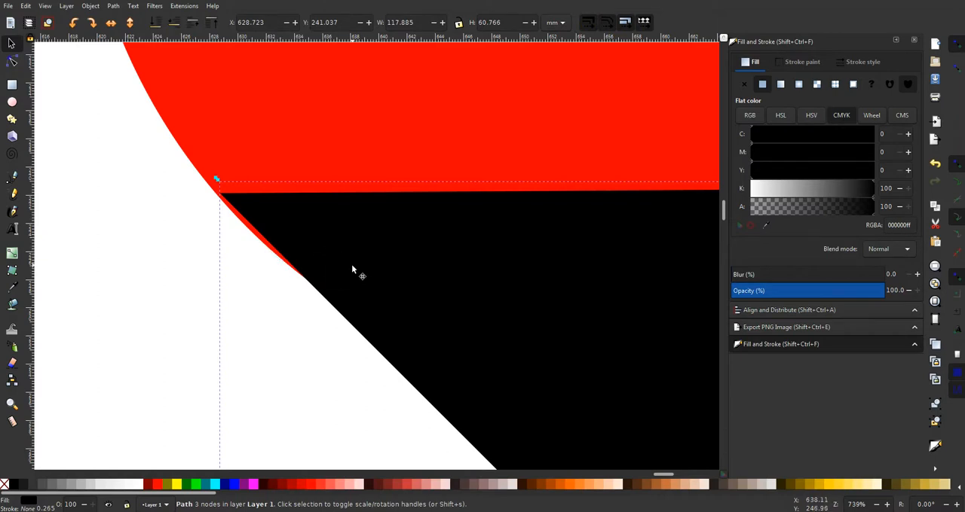
Step: Nudge the black triangle in small steps until its upper-left corner meets the red circle's outline
{"action": "left_click_drag", "start_coordinate": [352, 270], "coordinate": [337, 252]}
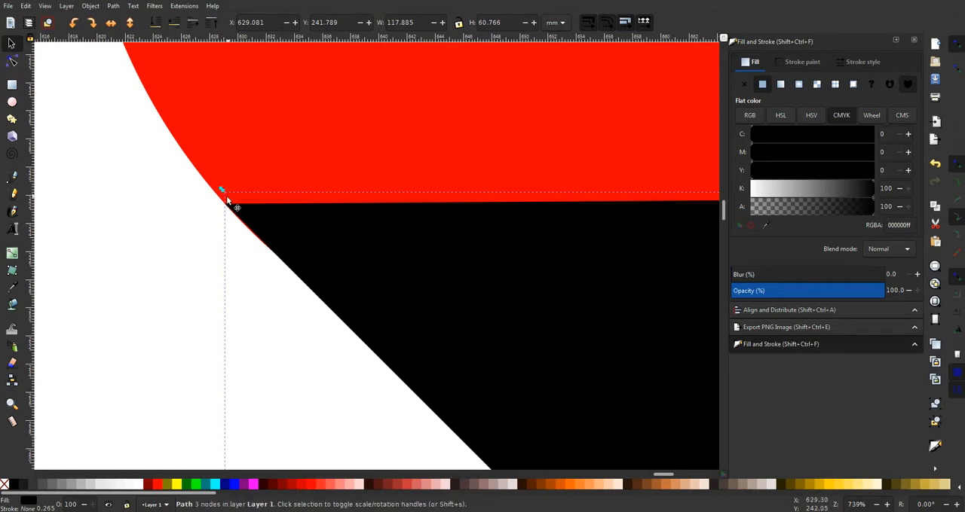
{"action": "mouse_move", "coordinate": [229, 214]}
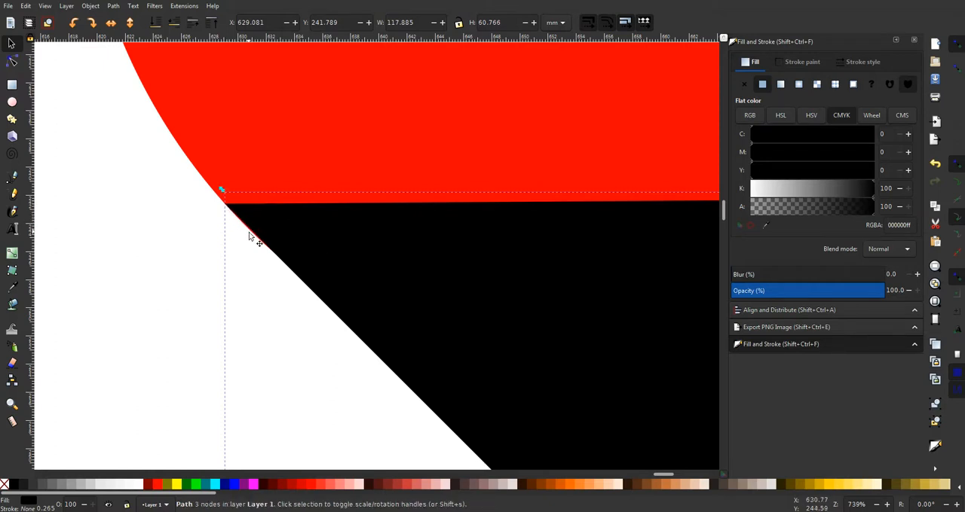
{"action": "mouse_move", "coordinate": [253, 238]}
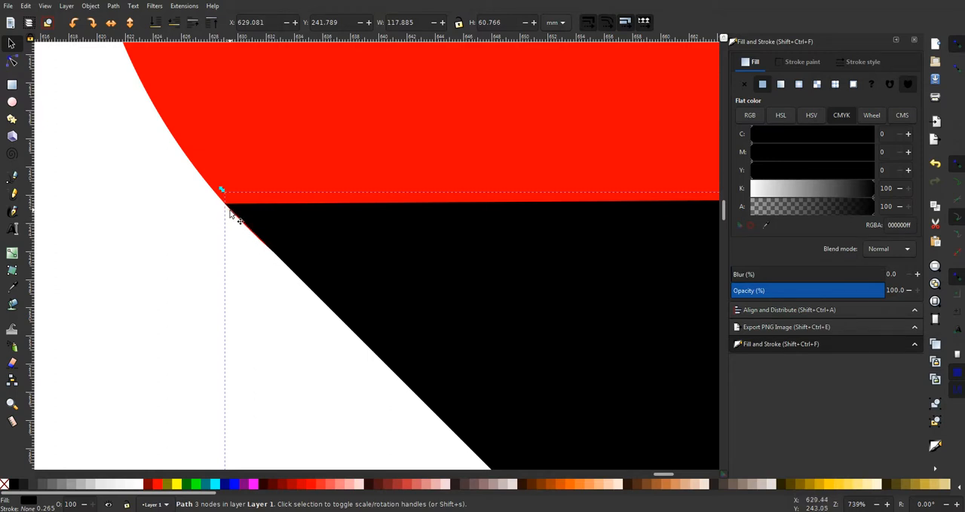
{"action": "mouse_move", "coordinate": [244, 232]}
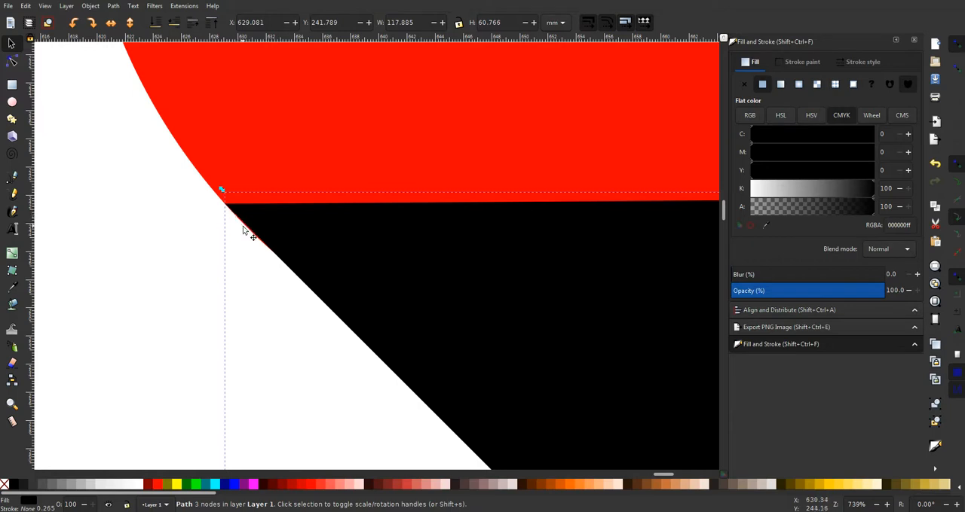
{"action": "mouse_move", "coordinate": [268, 254]}
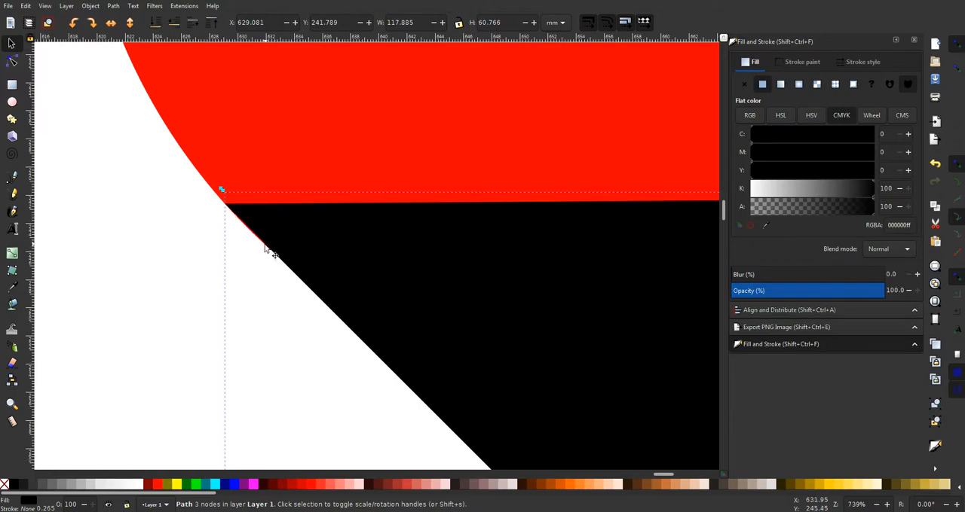
{"action": "mouse_move", "coordinate": [277, 249]}
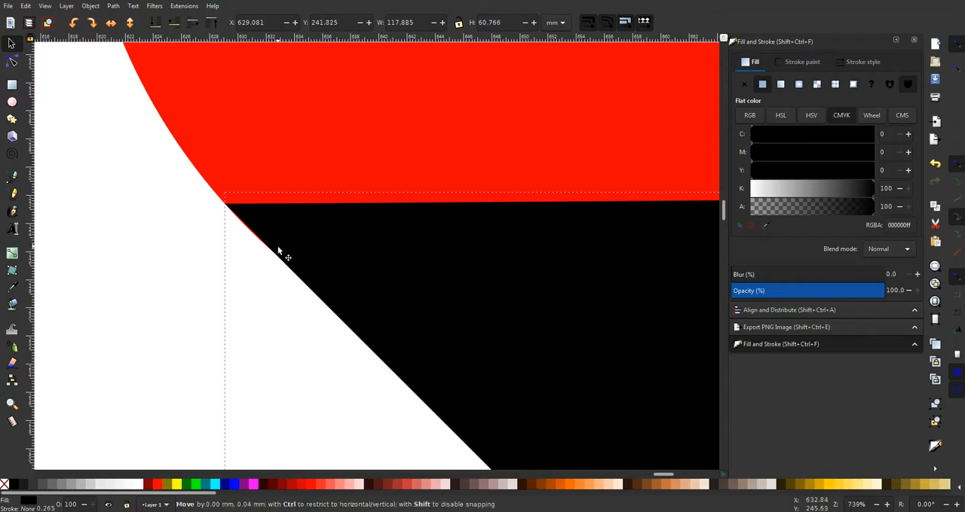
{"action": "left_click_drag", "start_coordinate": [279, 250], "coordinate": [280, 255]}
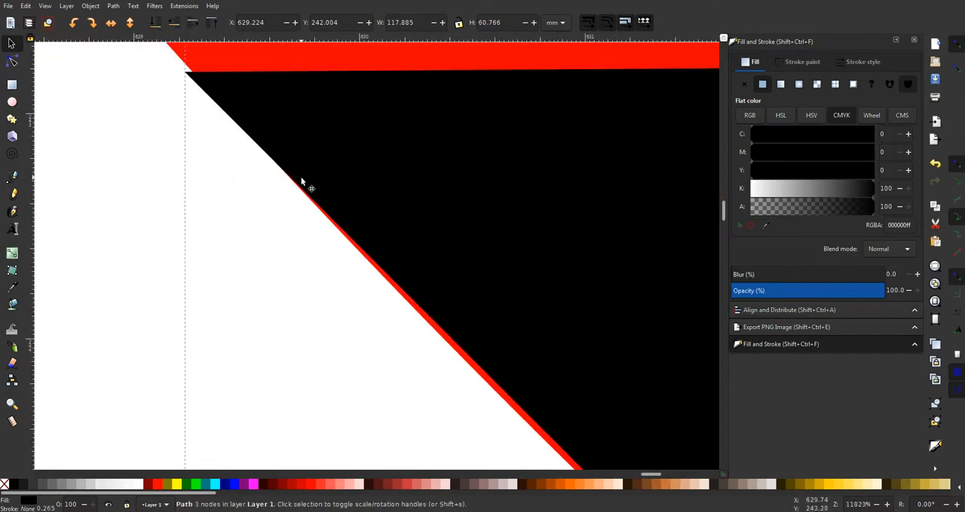
{"action": "left_click_drag", "start_coordinate": [302, 181], "coordinate": [337, 199]}
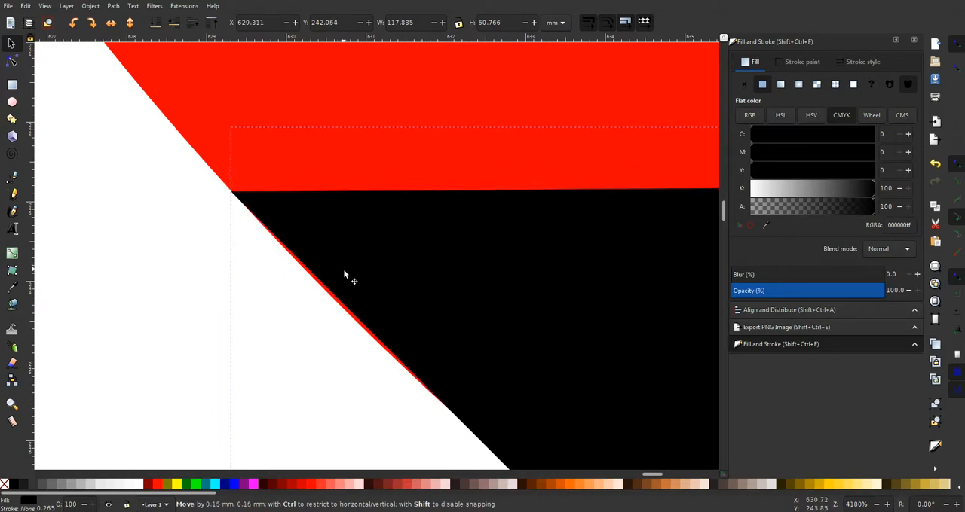
{"action": "left_click_drag", "start_coordinate": [344, 275], "coordinate": [326, 247]}
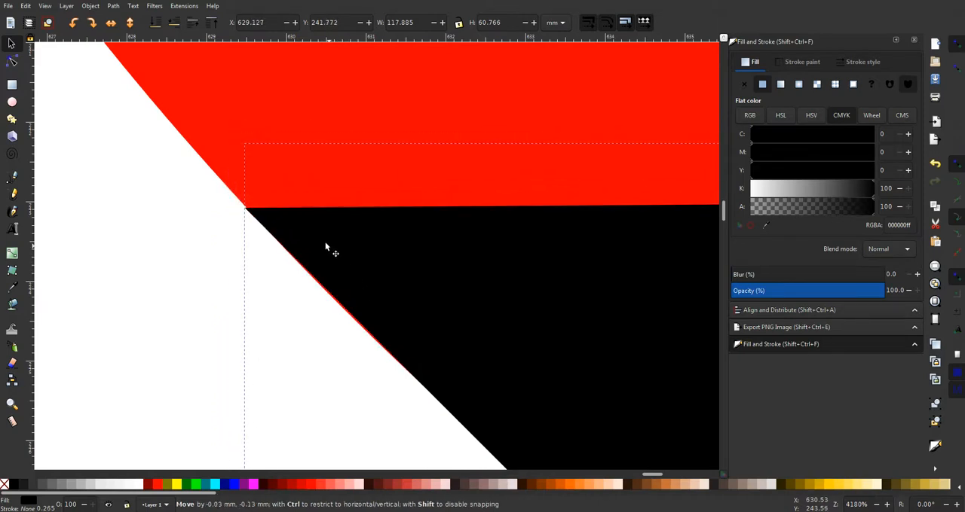
{"action": "left_click_drag", "start_coordinate": [326, 247], "coordinate": [299, 223]}
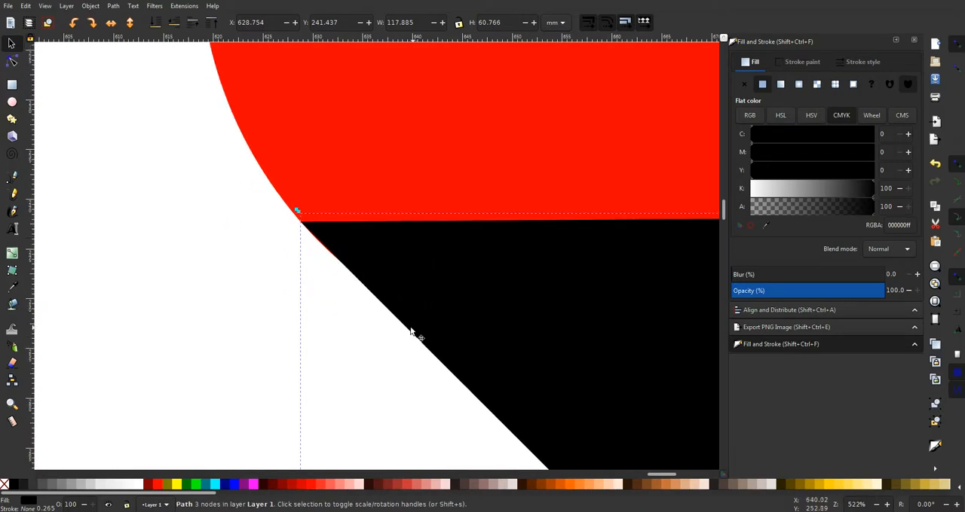
{"action": "mouse_move", "coordinate": [317, 268]}
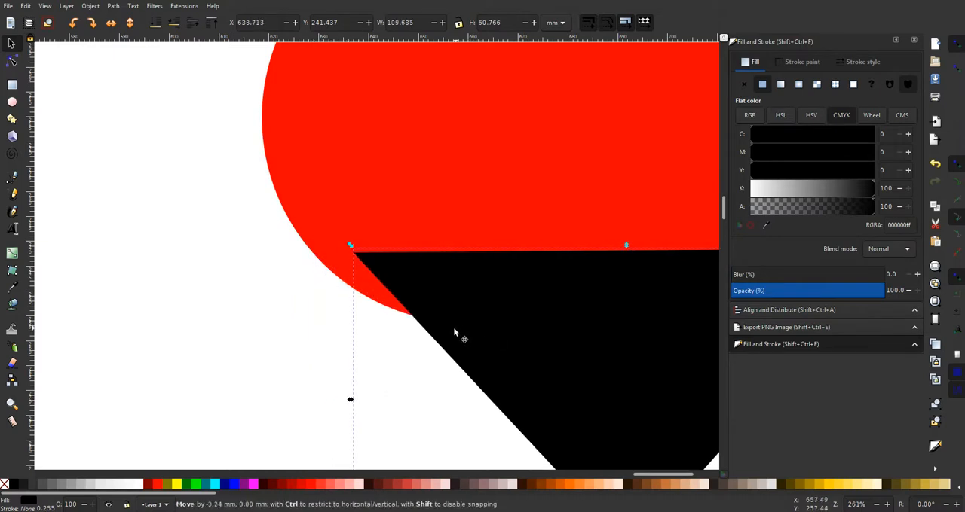
Step: Shift the triangle left so its top-left corner sits flush on the left circle's edge
{"action": "left_click_drag", "start_coordinate": [455, 333], "coordinate": [443, 335]}
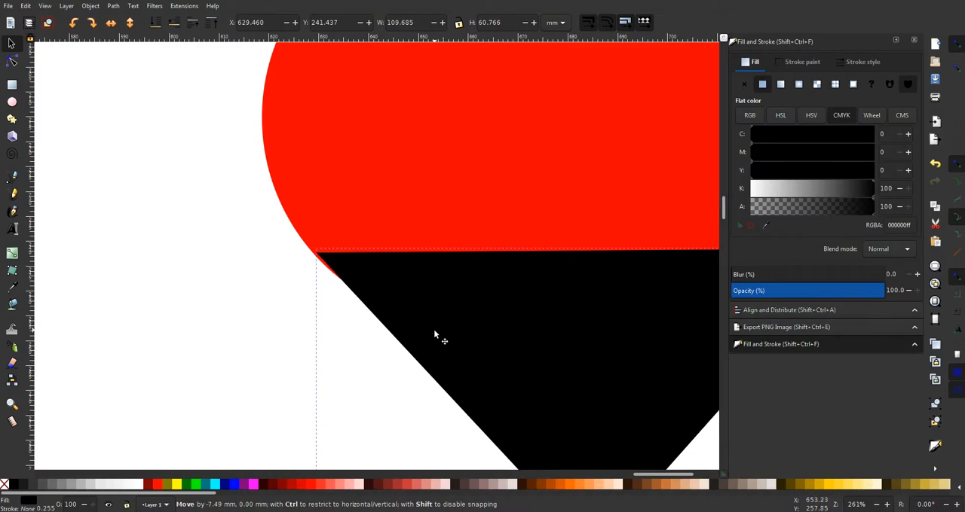
{"action": "left_click_drag", "start_coordinate": [440, 341], "coordinate": [434, 341]}
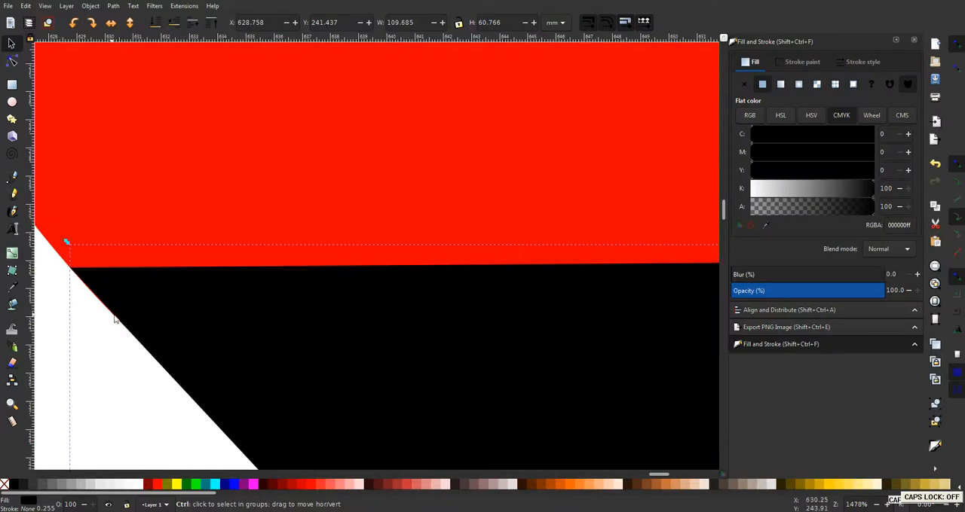
{"action": "mouse_move", "coordinate": [102, 286]}
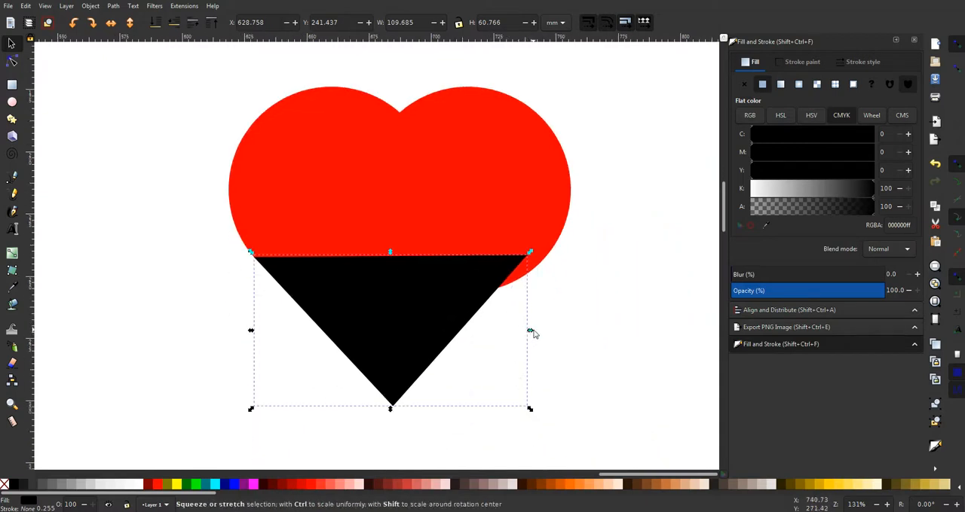
{"action": "mouse_move", "coordinate": [532, 335]}
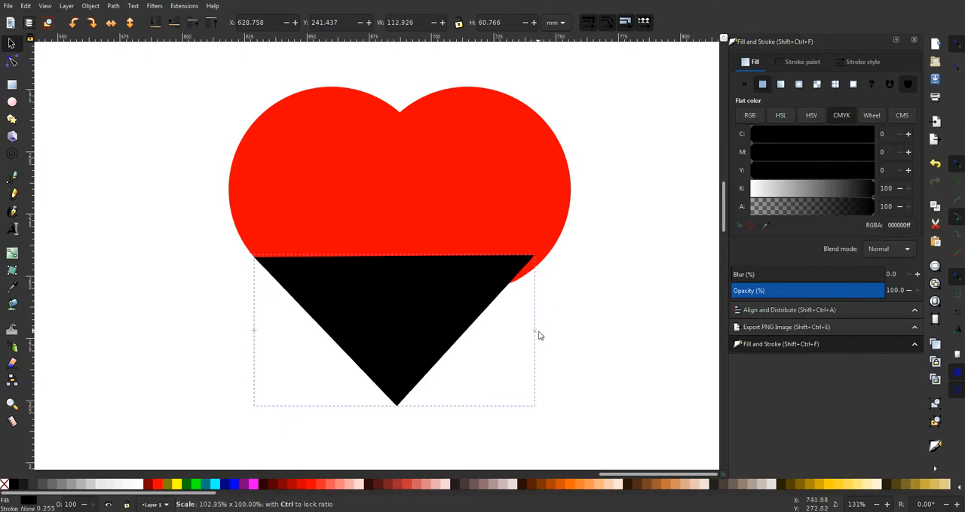
Step: Stretch the triangle slightly wider so its top-right corner reaches the right circle's edge
{"action": "left_click_drag", "start_coordinate": [534, 334], "coordinate": [547, 335]}
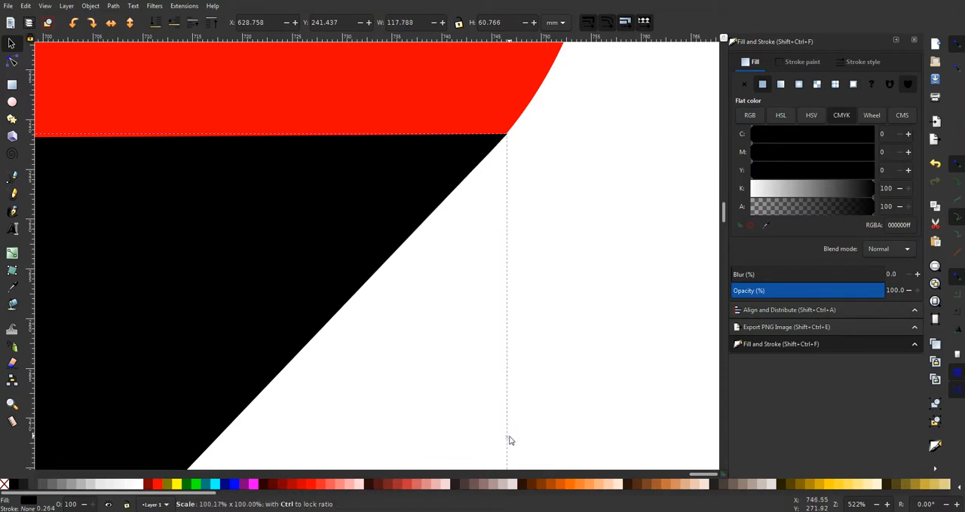
{"action": "left_click", "coordinate": [510, 131]}
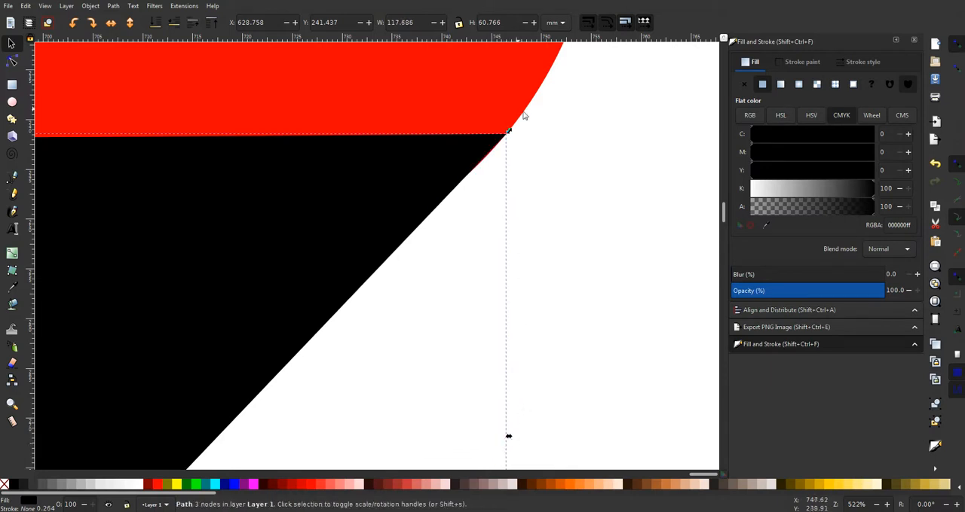